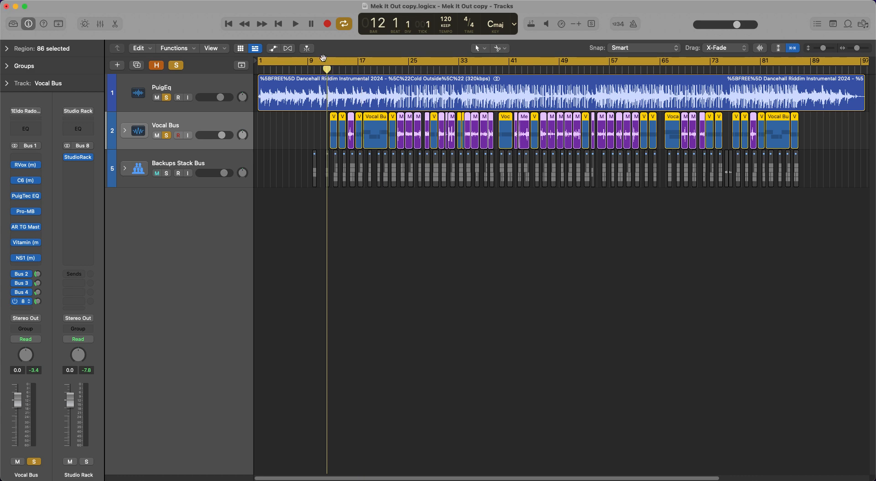
- Expand and solo the Backups Stack Bus instead of the Vocal Bus, playing from bar 9
left_click(295, 23)
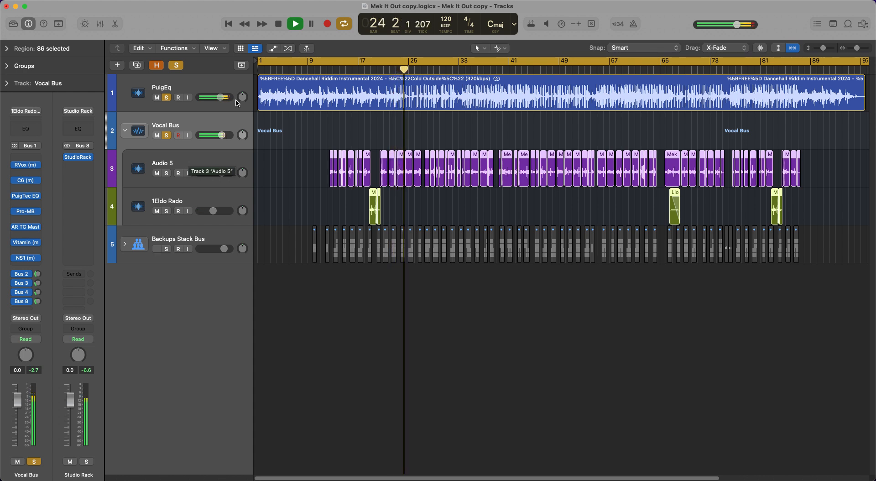
left_click(279, 23)
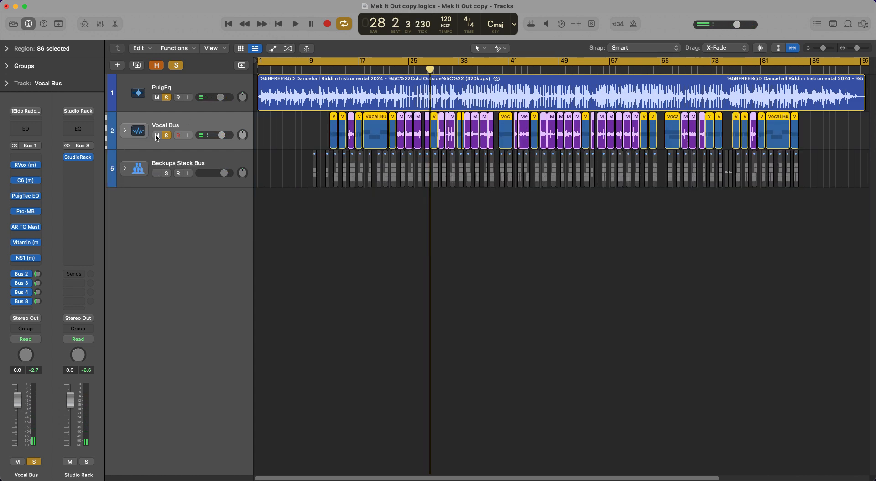
left_click(124, 167)
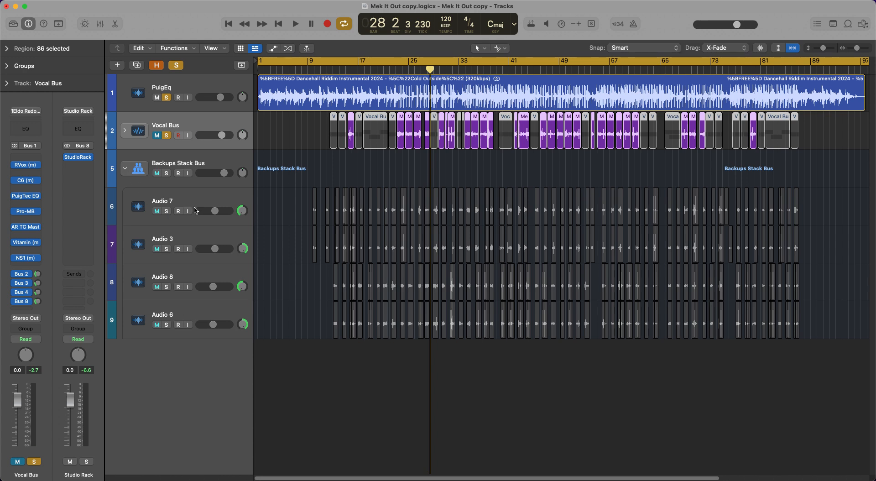
left_click(157, 135)
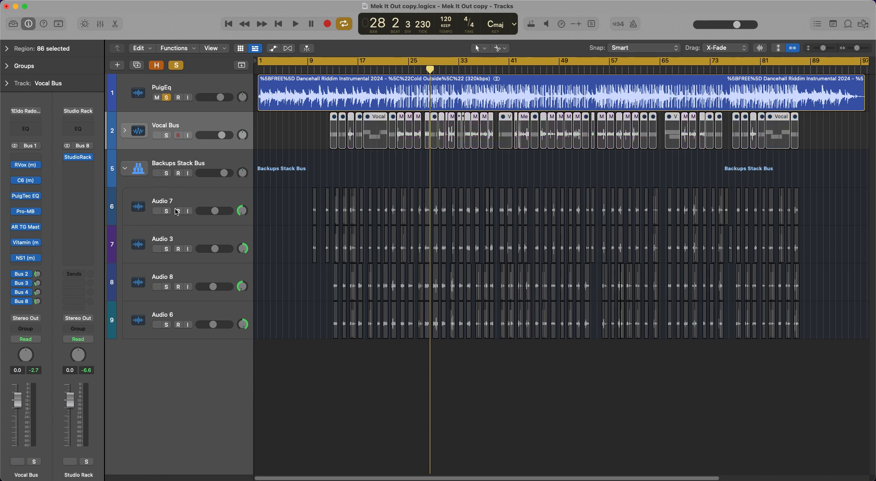
left_click(165, 172)
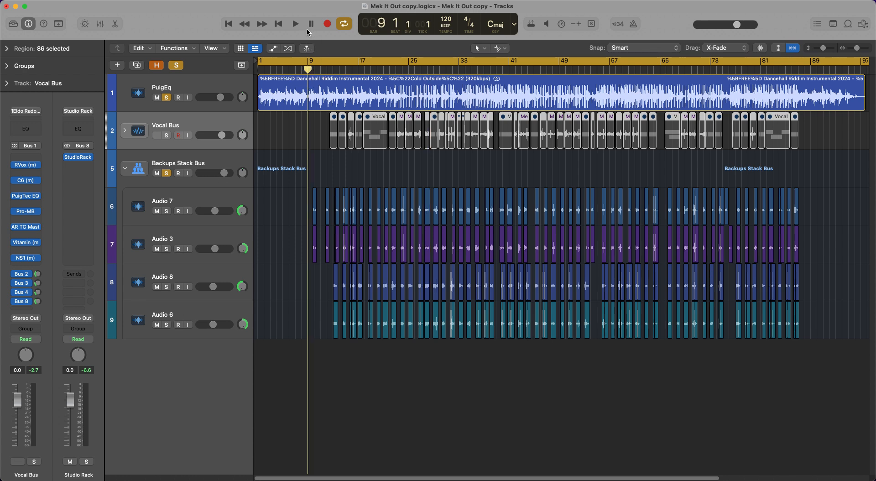
left_click(295, 23)
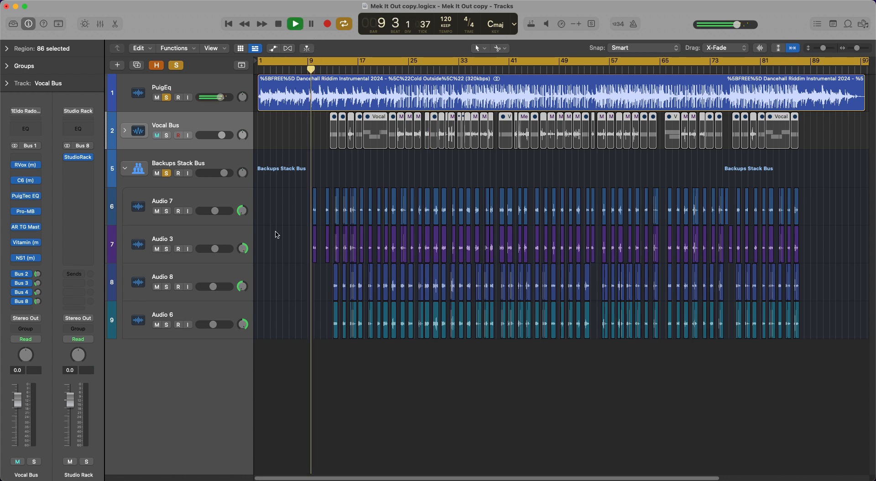
left_click(294, 23)
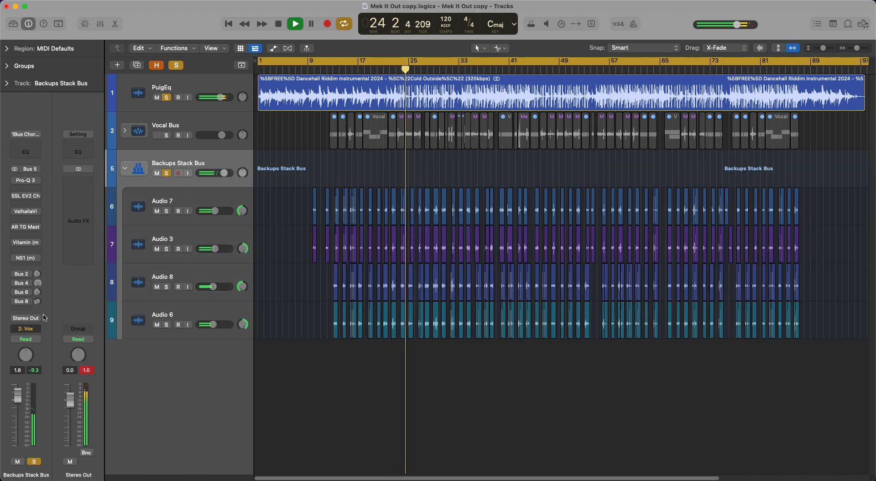
- Move the playhead back to around bar 8 and restart playback of the backups
left_click(278, 23)
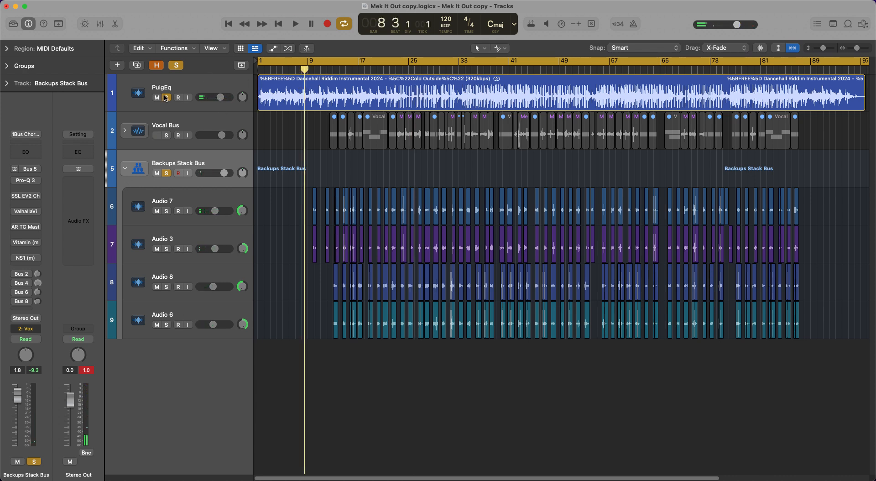
left_click(294, 24)
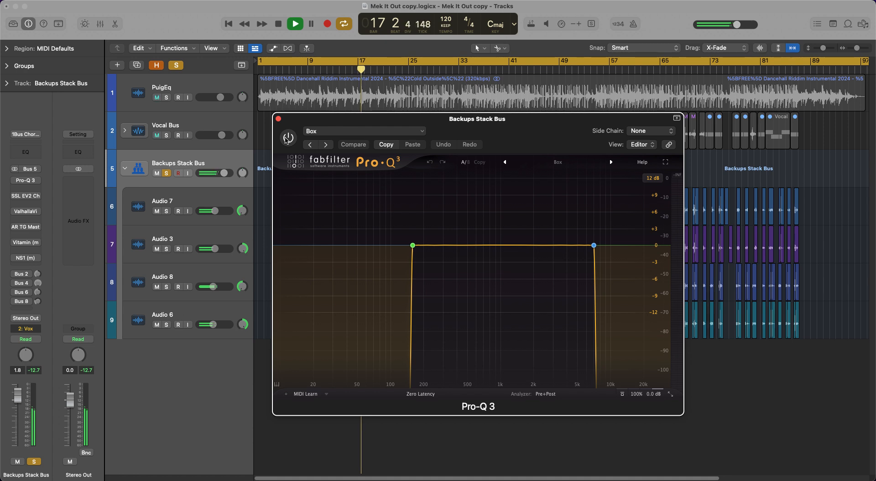
- View Pro-Q 3 on the Backups Stack Bus, then switch to the SSL EV2 Channel plugin
left_click(289, 137)
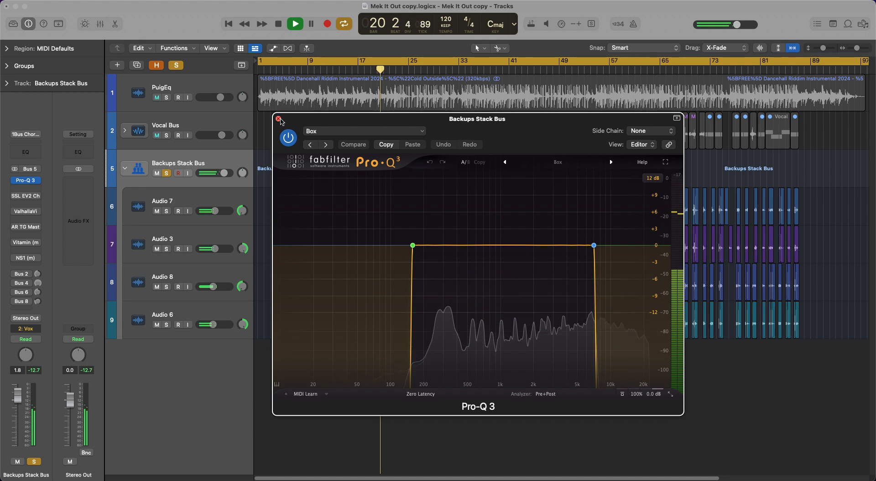
left_click(278, 119)
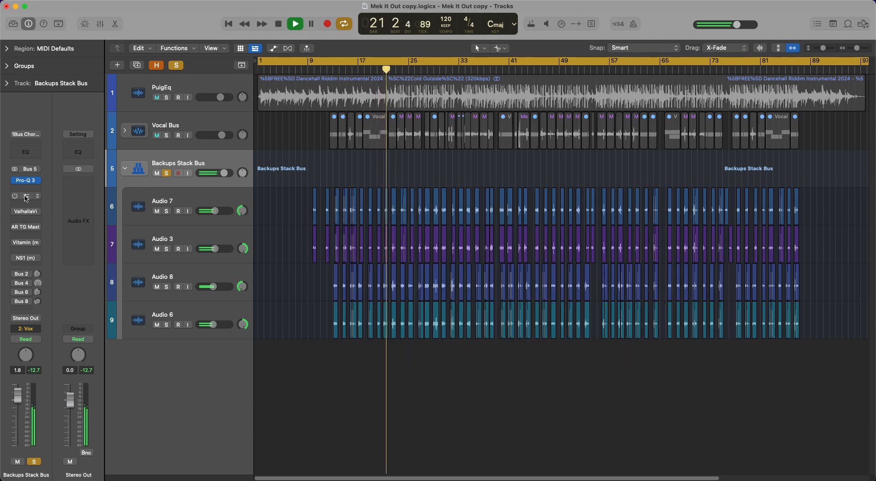
left_click(25, 195)
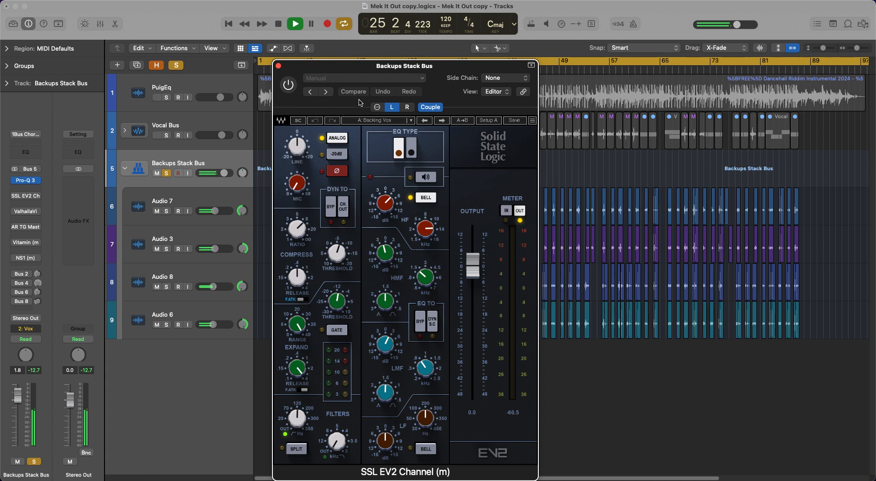
- Swap SSL EV2 for ValhallaVintageVerb, set to Room mode, 37.1% mix, 1.88 s decay
left_click(430, 107)
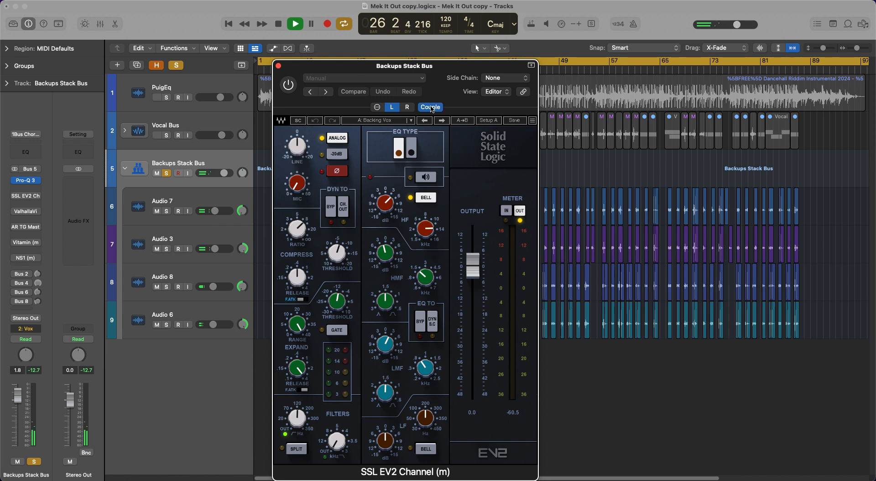
left_click(289, 84)
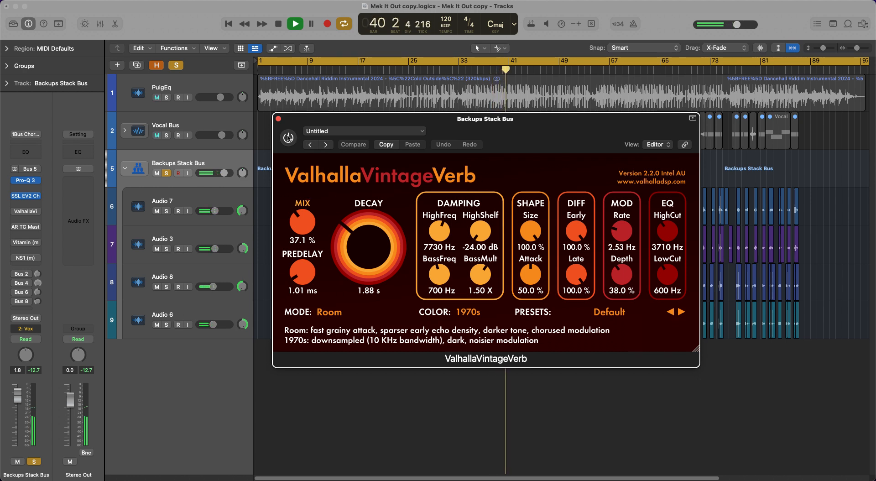
- Show the Backups Stack Bus's Vitamin multiband enhancer in place of the reverb window
left_click(287, 138)
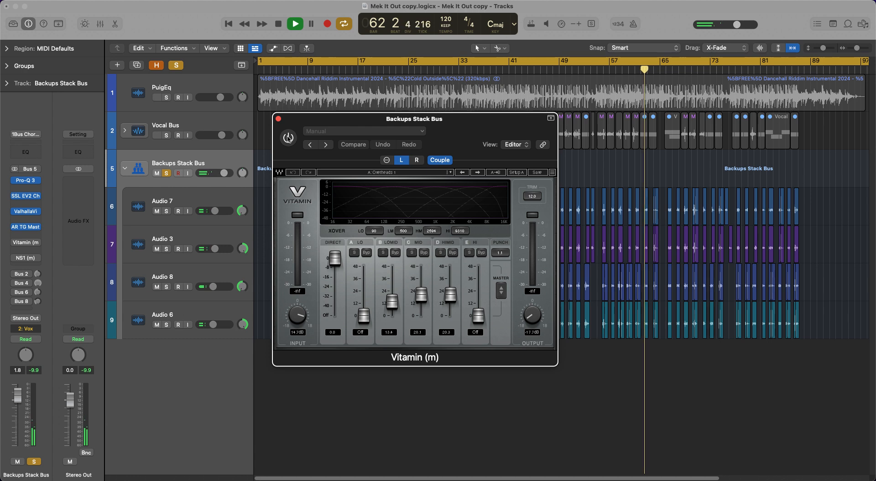
- Replace the Vitamin window with the Backups Stack Bus's NS1 noise suppressor
left_click(288, 137)
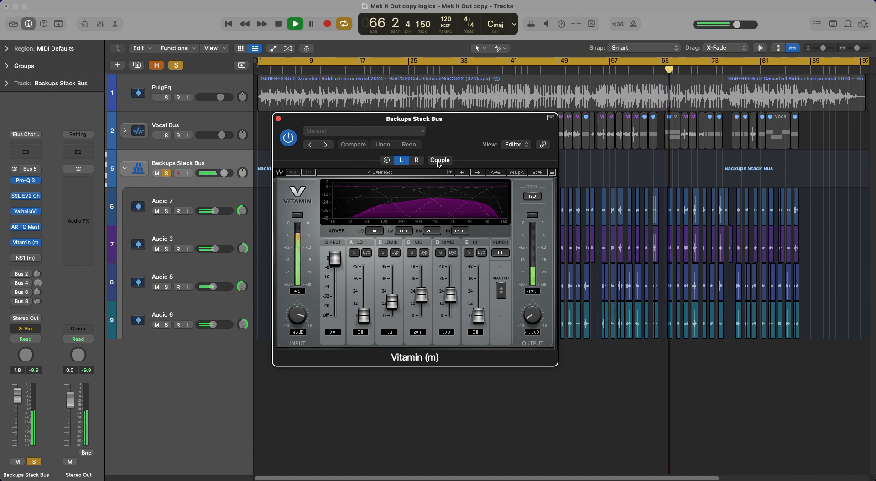
left_click(440, 160)
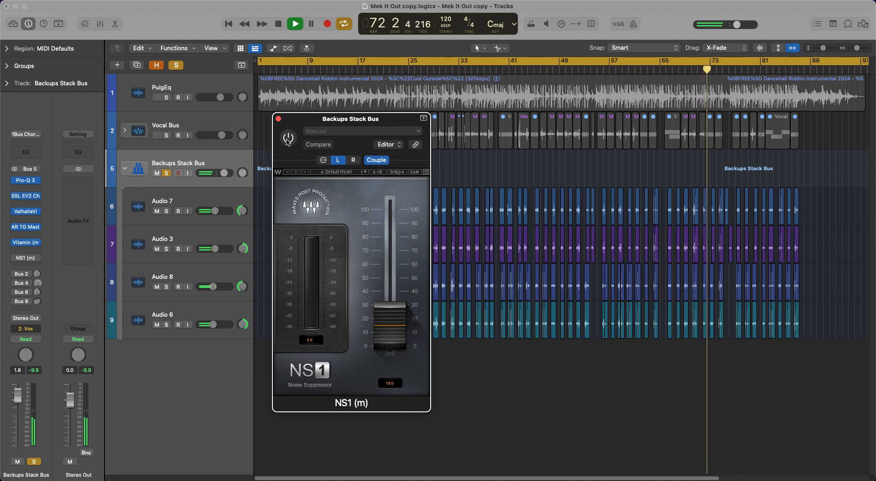
- Close the NS1 plugin window, leaving the soloed Backups Stack Bus playing
left_click(288, 138)
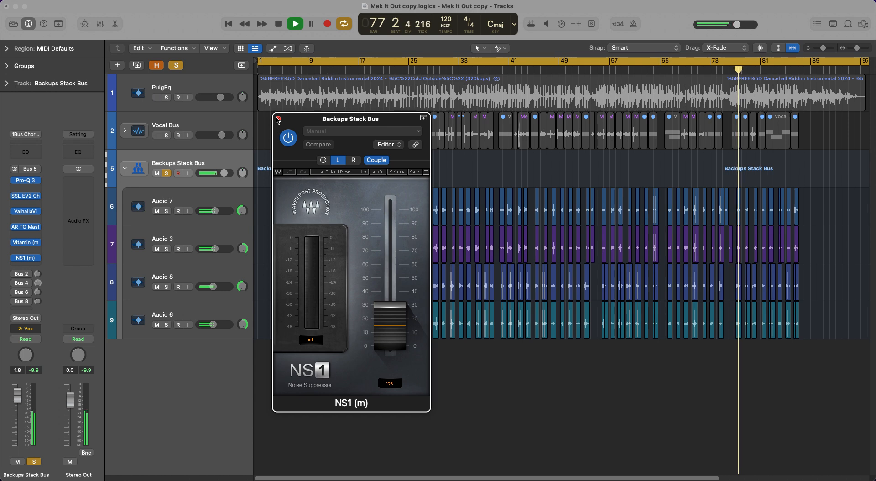
left_click(276, 119)
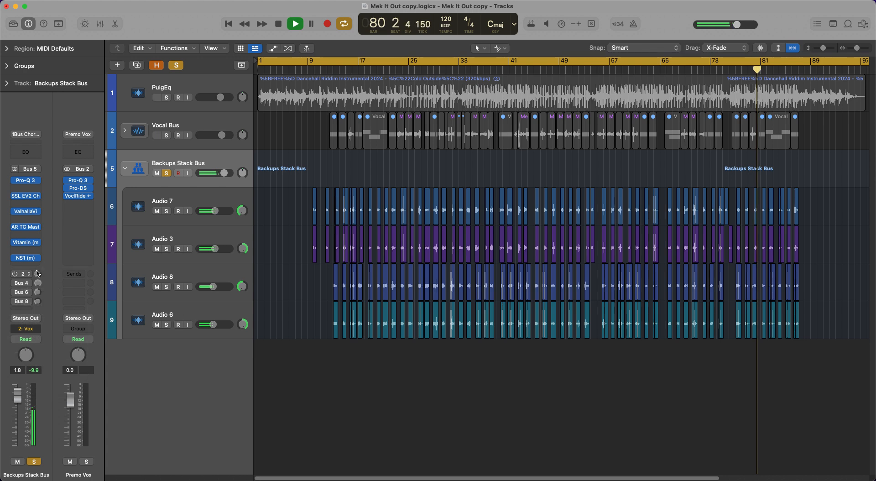
- Inspect the return channels fed by the Bus 4, 6 and 8 sends, then restart playback
left_click(22, 273)
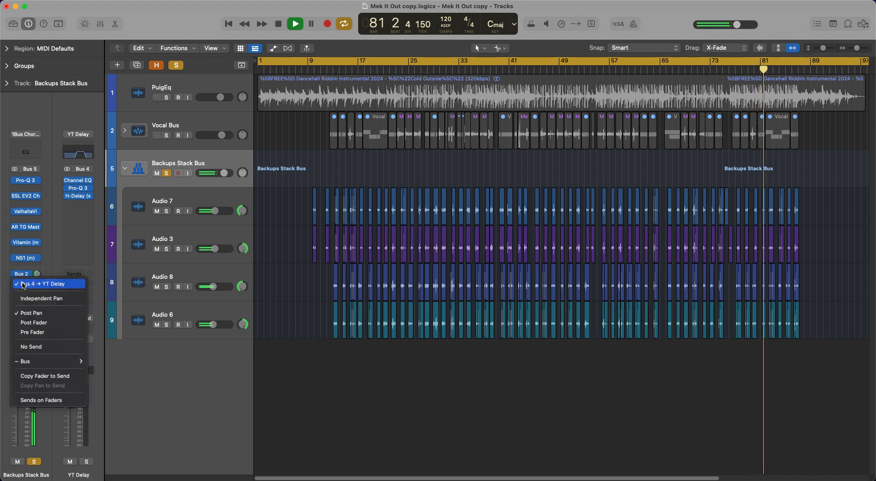
left_click(47, 283)
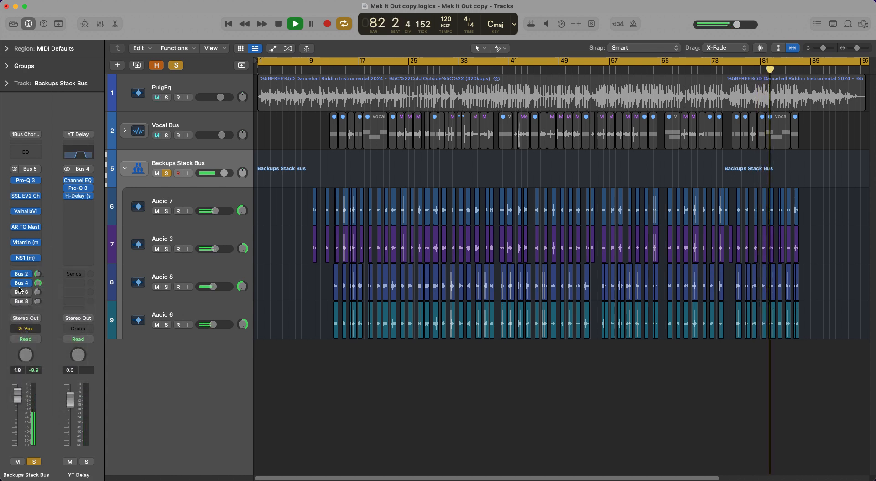
left_click(38, 292)
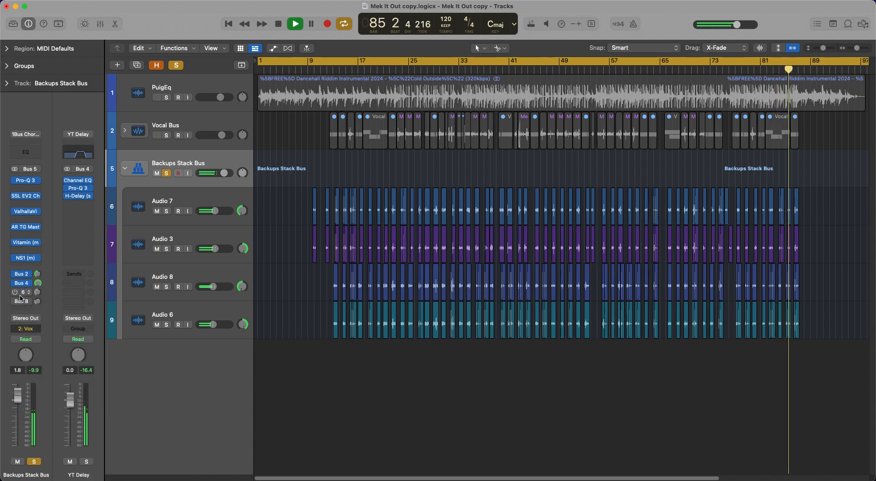
left_click(23, 301)
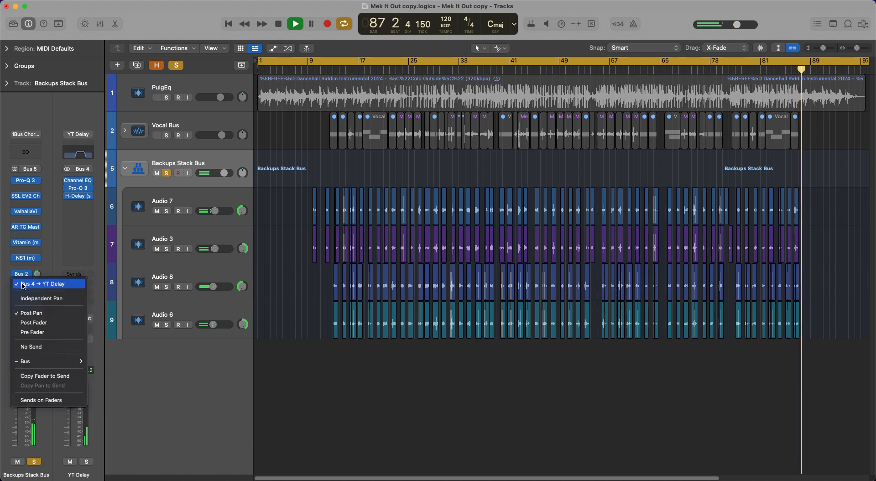
left_click(44, 284)
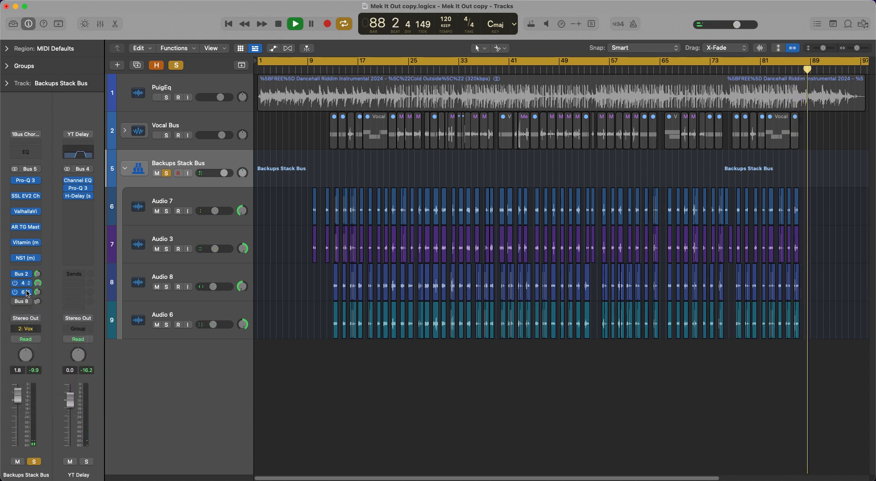
left_click(22, 291)
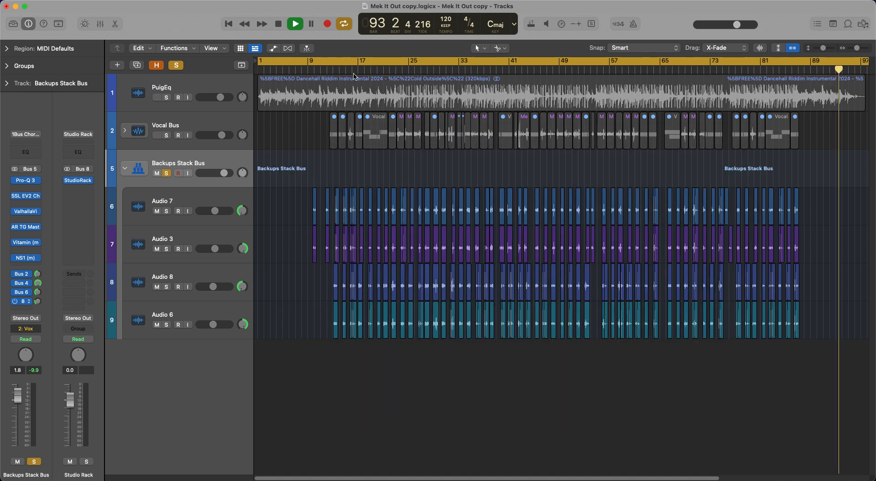
left_click(294, 24)
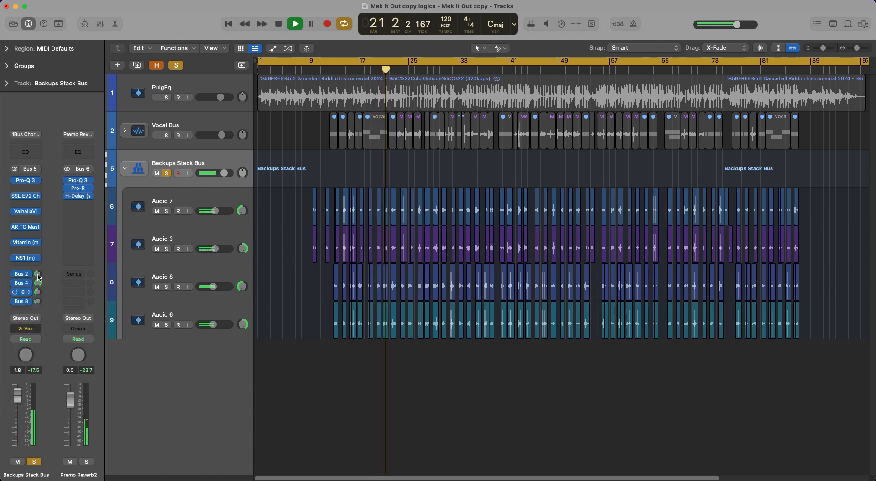
- Select backup track Audio 7 to show its PitchCor plugin and Bus 5 output
left_click(22, 274)
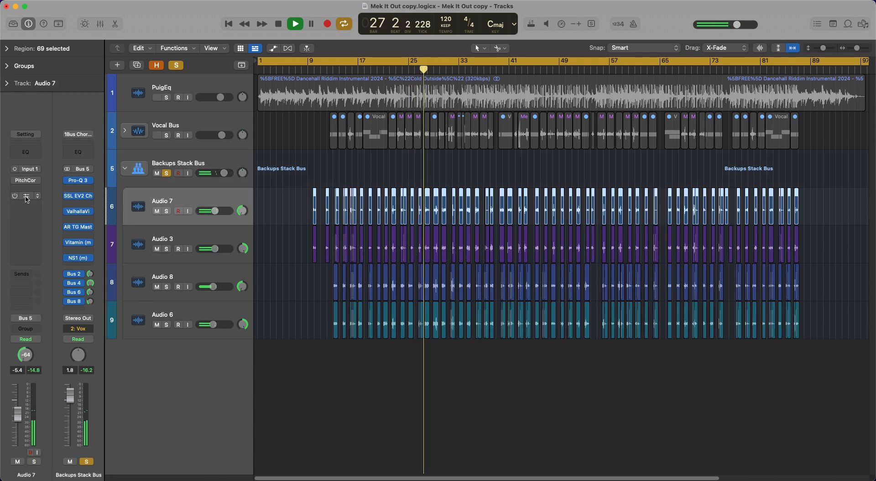
left_click(26, 179)
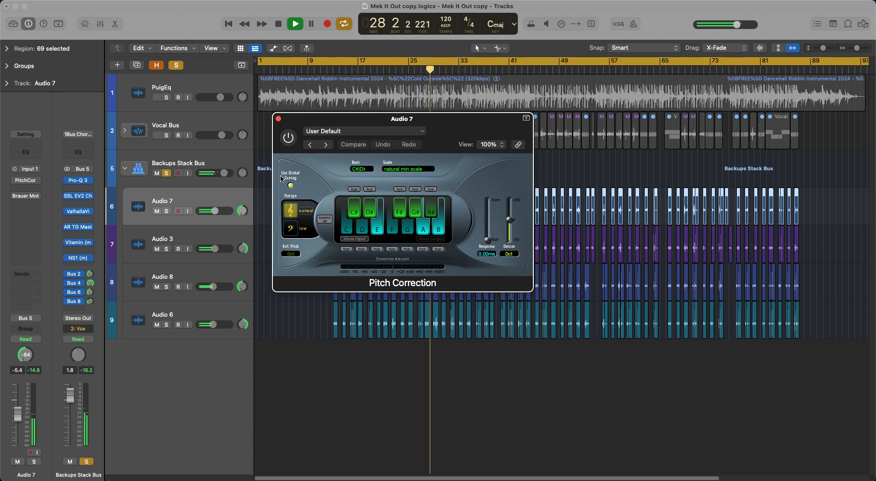
left_click(288, 137)
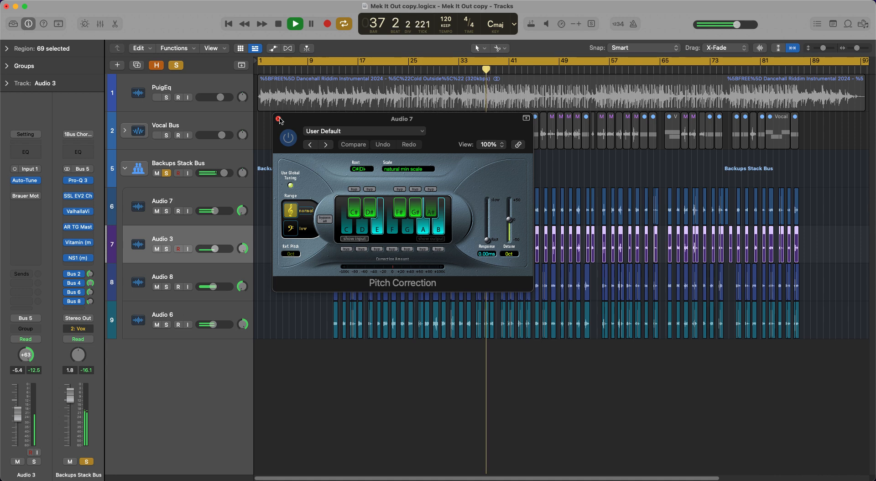
left_click(278, 121)
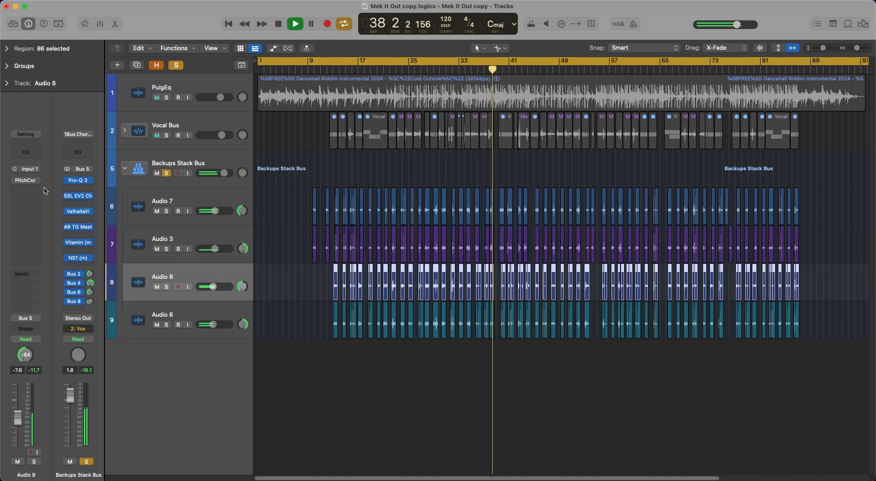
left_click(26, 180)
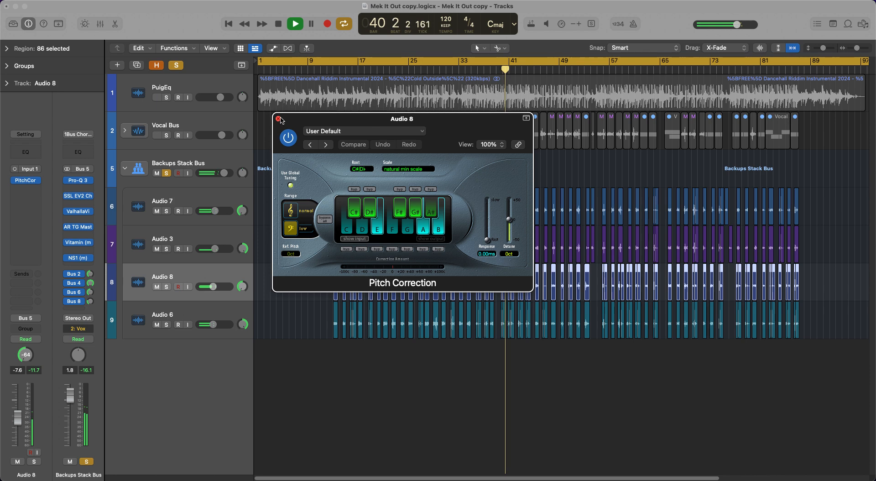
left_click(276, 118)
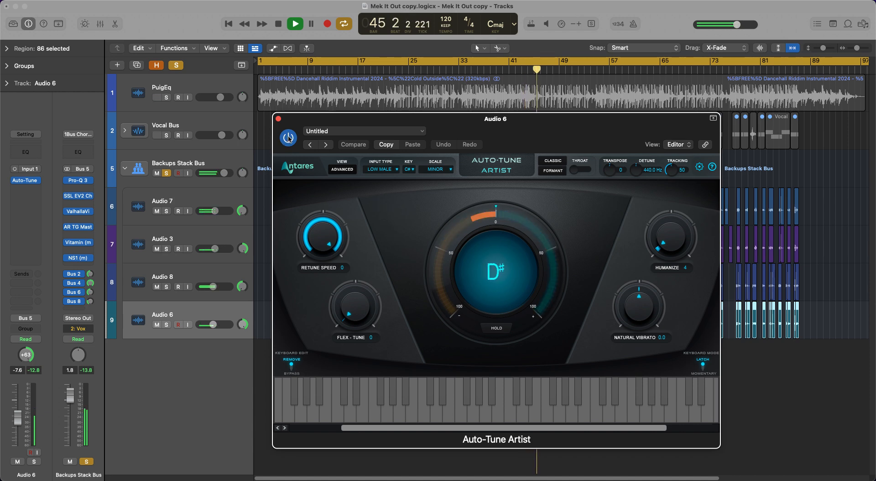
left_click(278, 119)
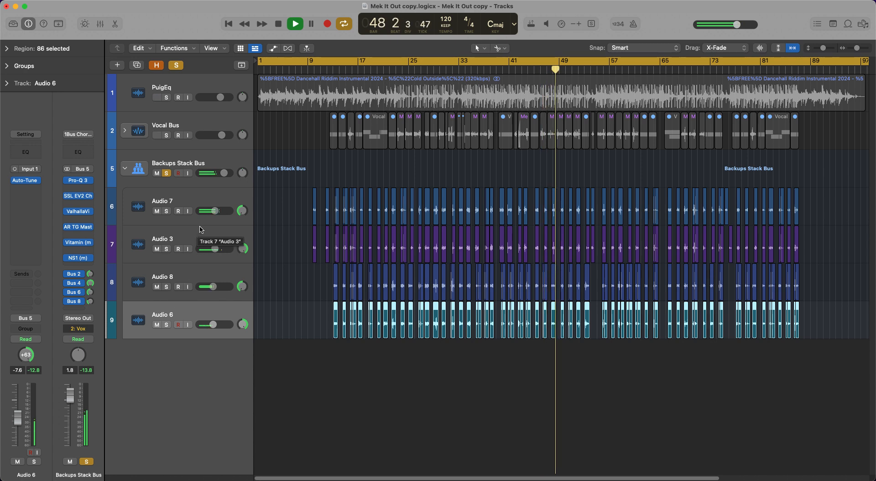
- Open Brauer Motion on Audio 7 with the MHB 1/2 Beat Circle W Trigger preset
left_click(162, 201)
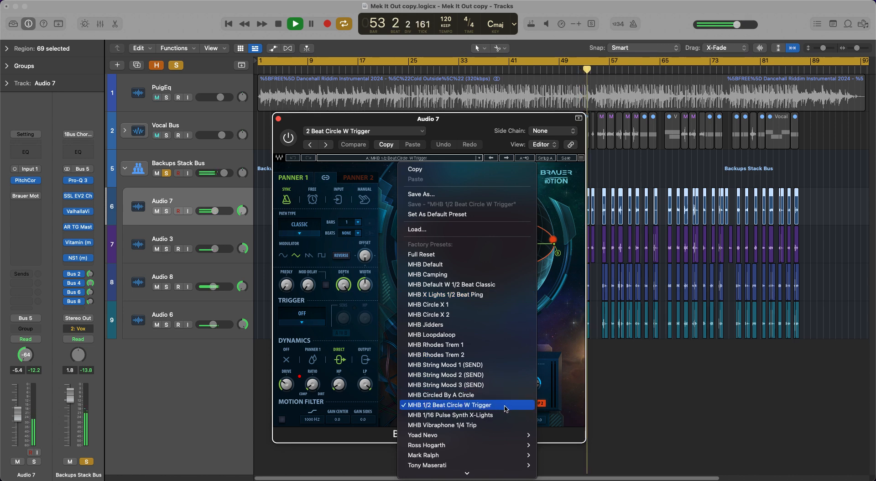
mouse_move(466, 325)
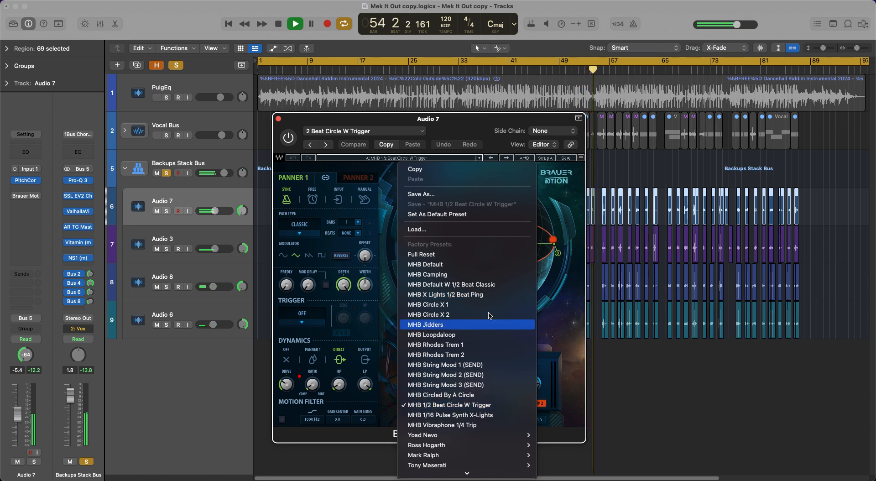
mouse_move(501, 405)
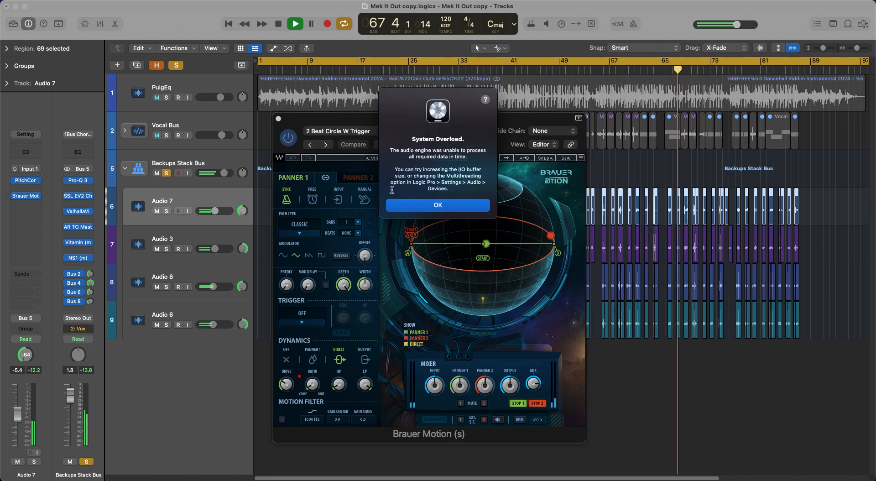
- Dismiss the System Overload alert and collapse the Backups Stack Bus folder
left_click(437, 205)
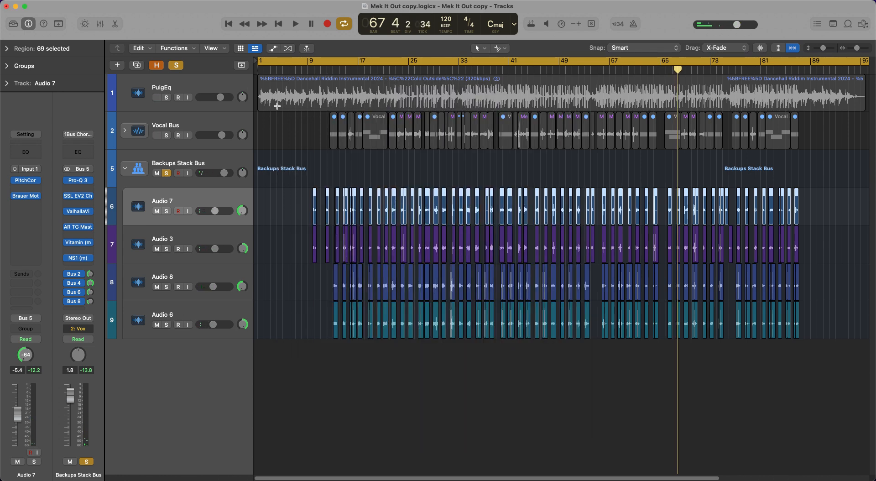
left_click(294, 25)
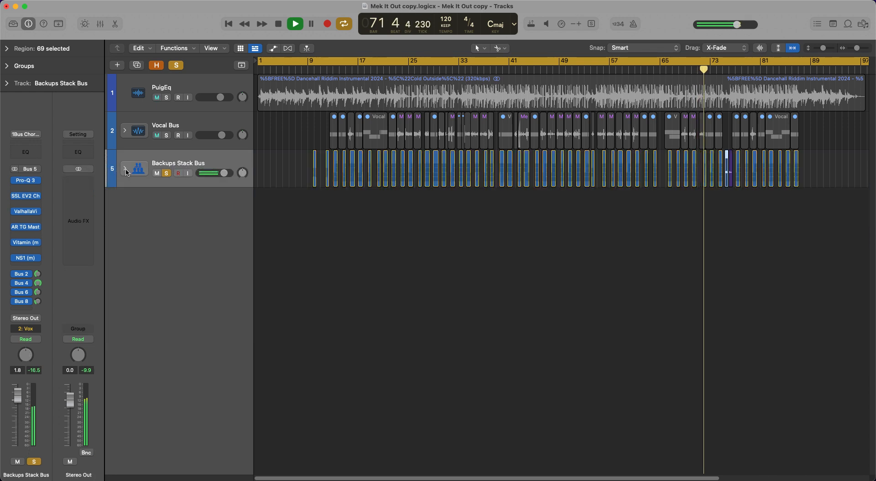
- Expand the Backups Stack Bus folder again to reveal the backup vocal tracks
left_click(124, 168)
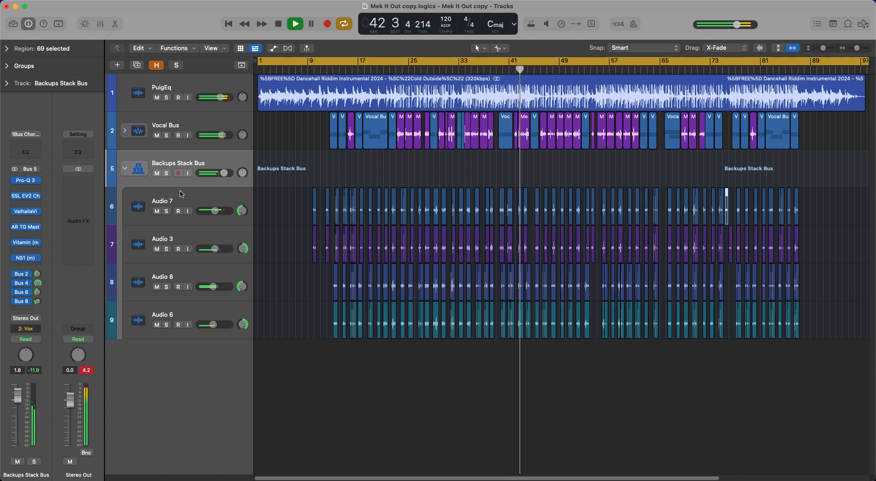
- Stop and restart full-mix playback twice from the transport controls
left_click_drag(214, 173, 223, 172)
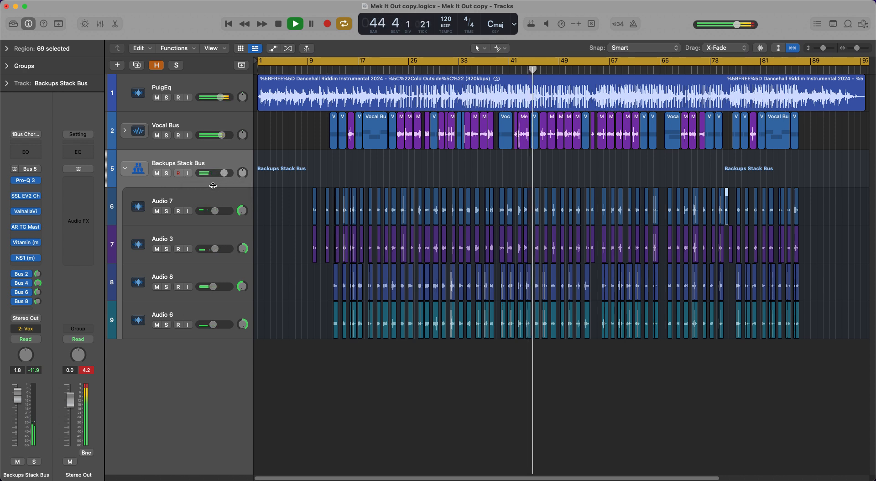
mouse_move(212, 185)
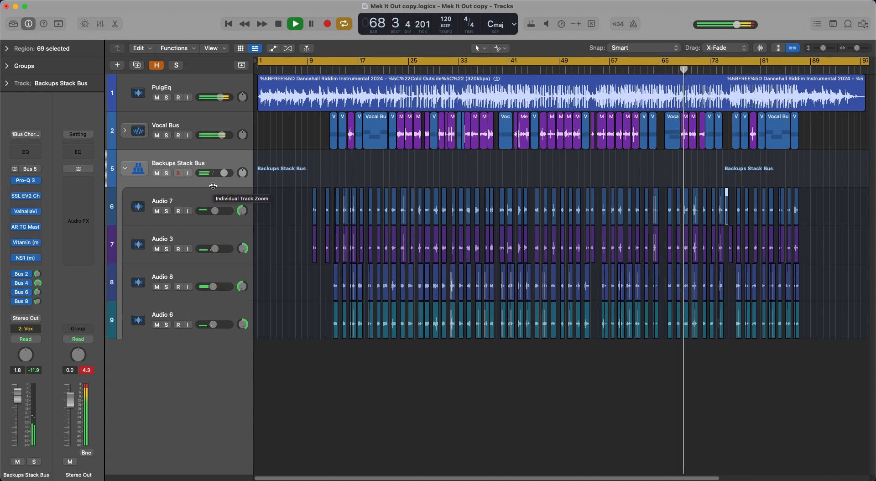
mouse_move(199, 199)
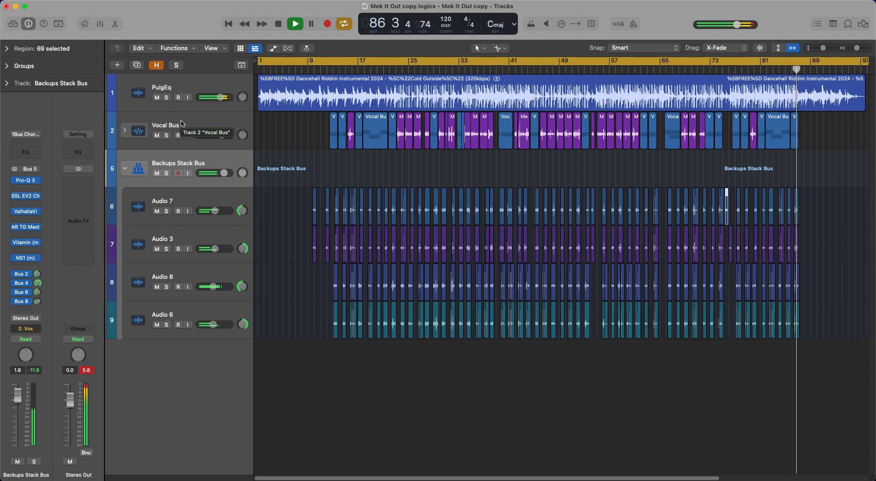
left_click(294, 23)
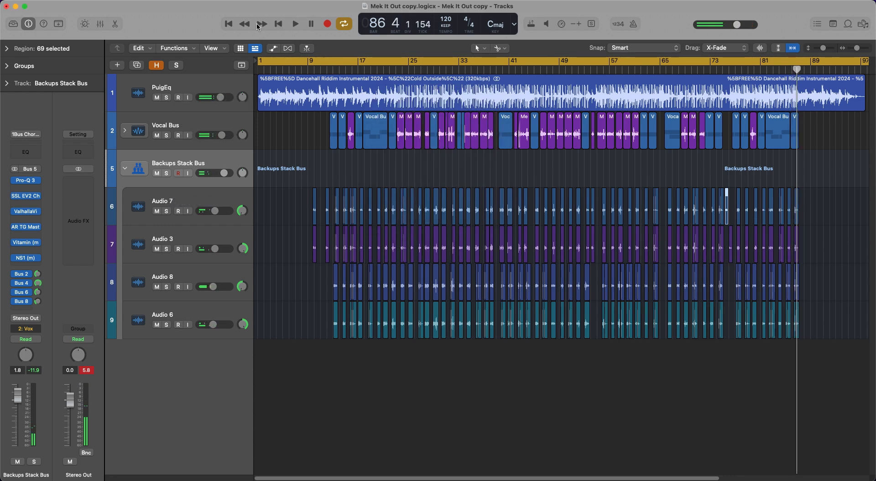
left_click(295, 24)
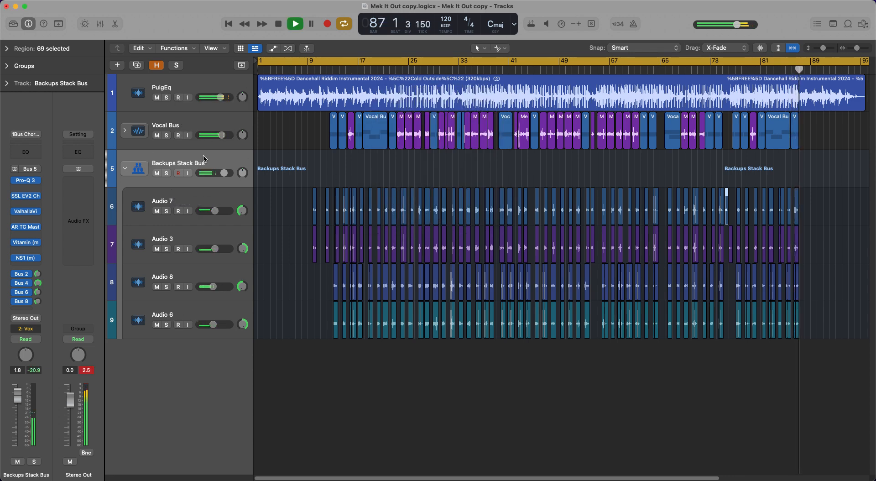
left_click(294, 23)
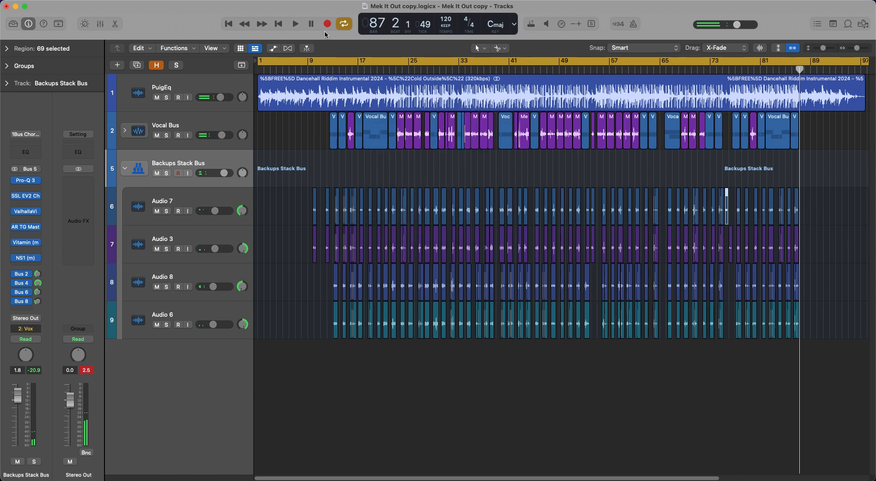
left_click(295, 23)
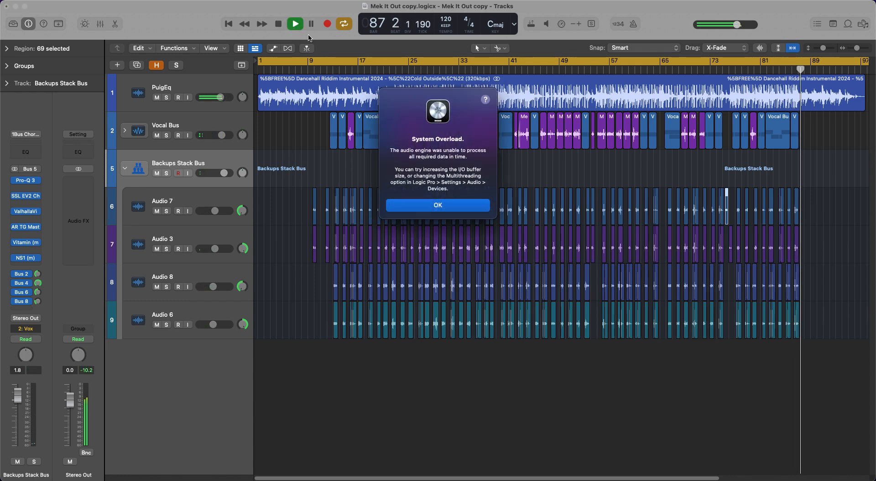
- Dismiss the System Overload alert that appeared near bar 87
left_click(437, 204)
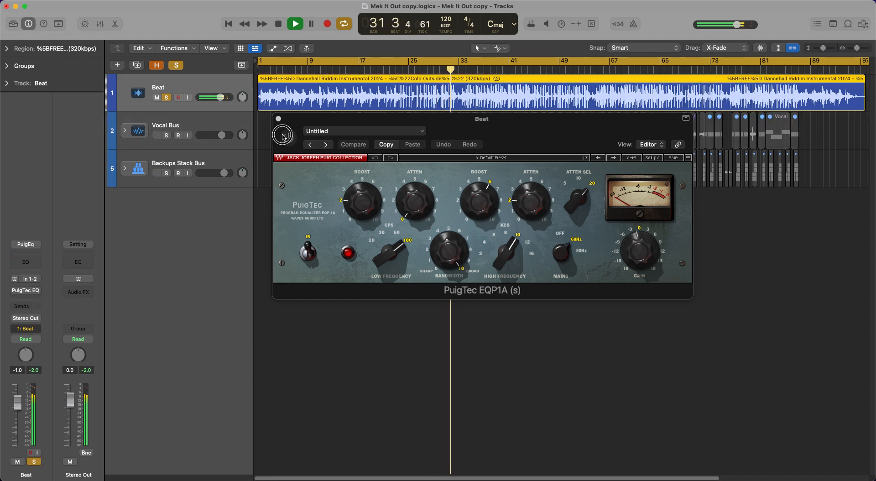
- Toggle the PuigTec EQP1A in and out on the soloed Beat track to compare
left_click(288, 137)
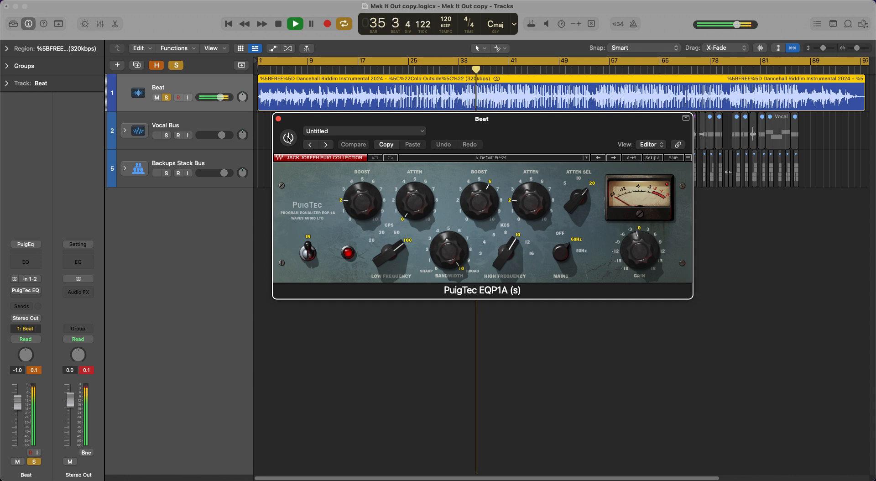
left_click(289, 137)
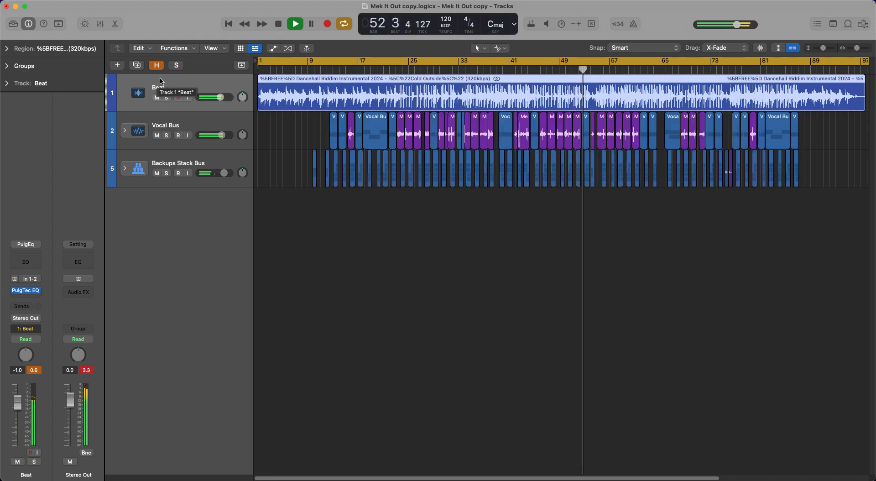
- Stop the full-mix playback near bar 53
left_click(278, 24)
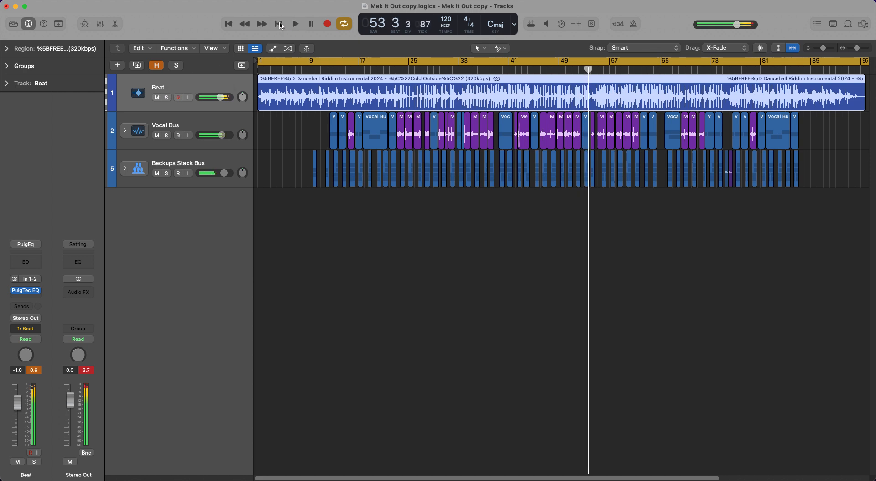